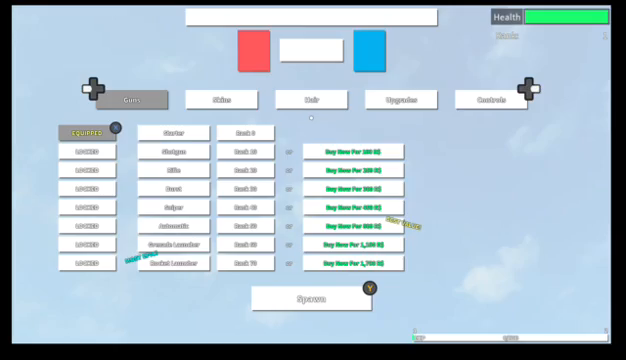
Spawn into the arena with the equipped starter-gun loadout
{"action": "left_click", "coordinate": [303, 298]}
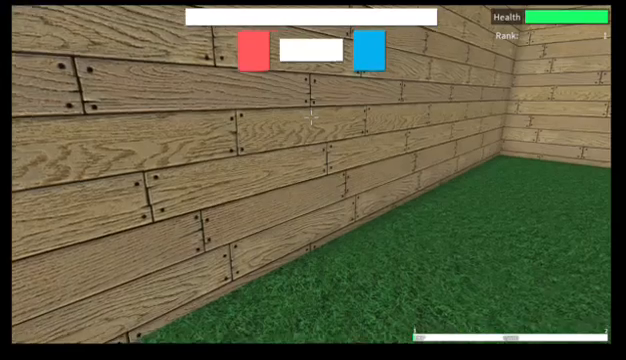